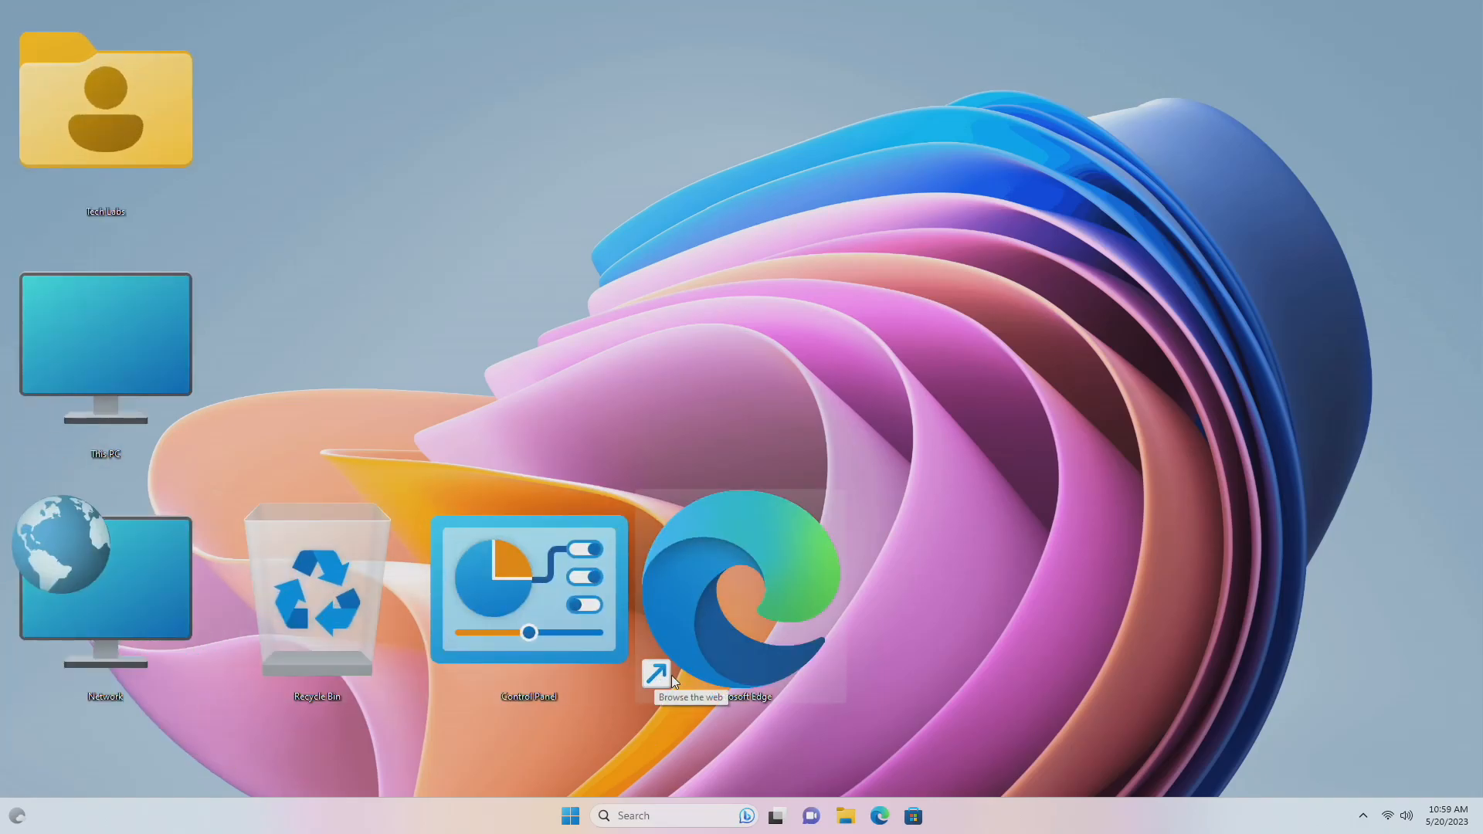
{"action": "mouse_move", "coordinate": [903, 669]}
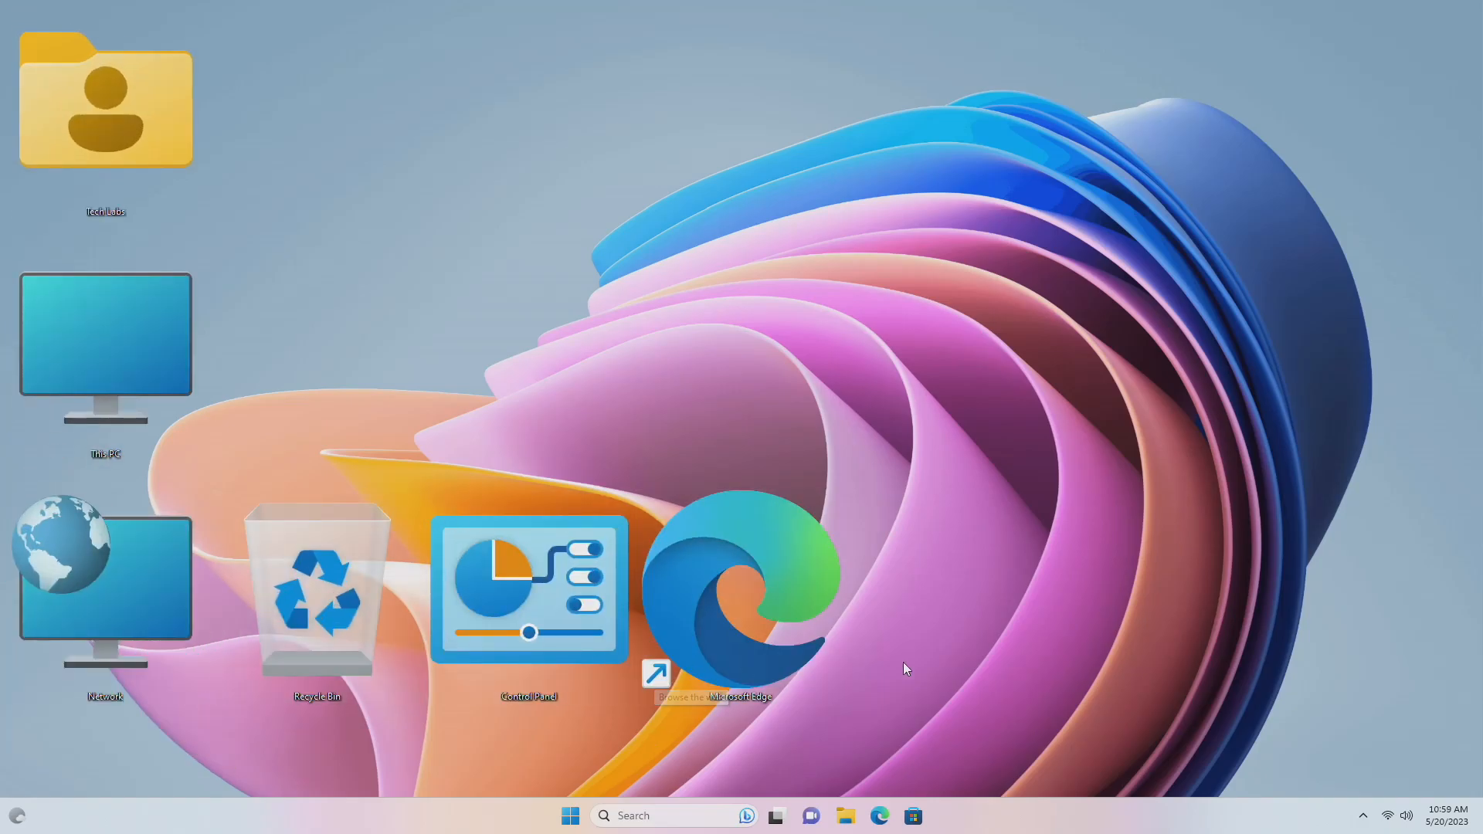
{"action": "mouse_move", "coordinate": [918, 620]}
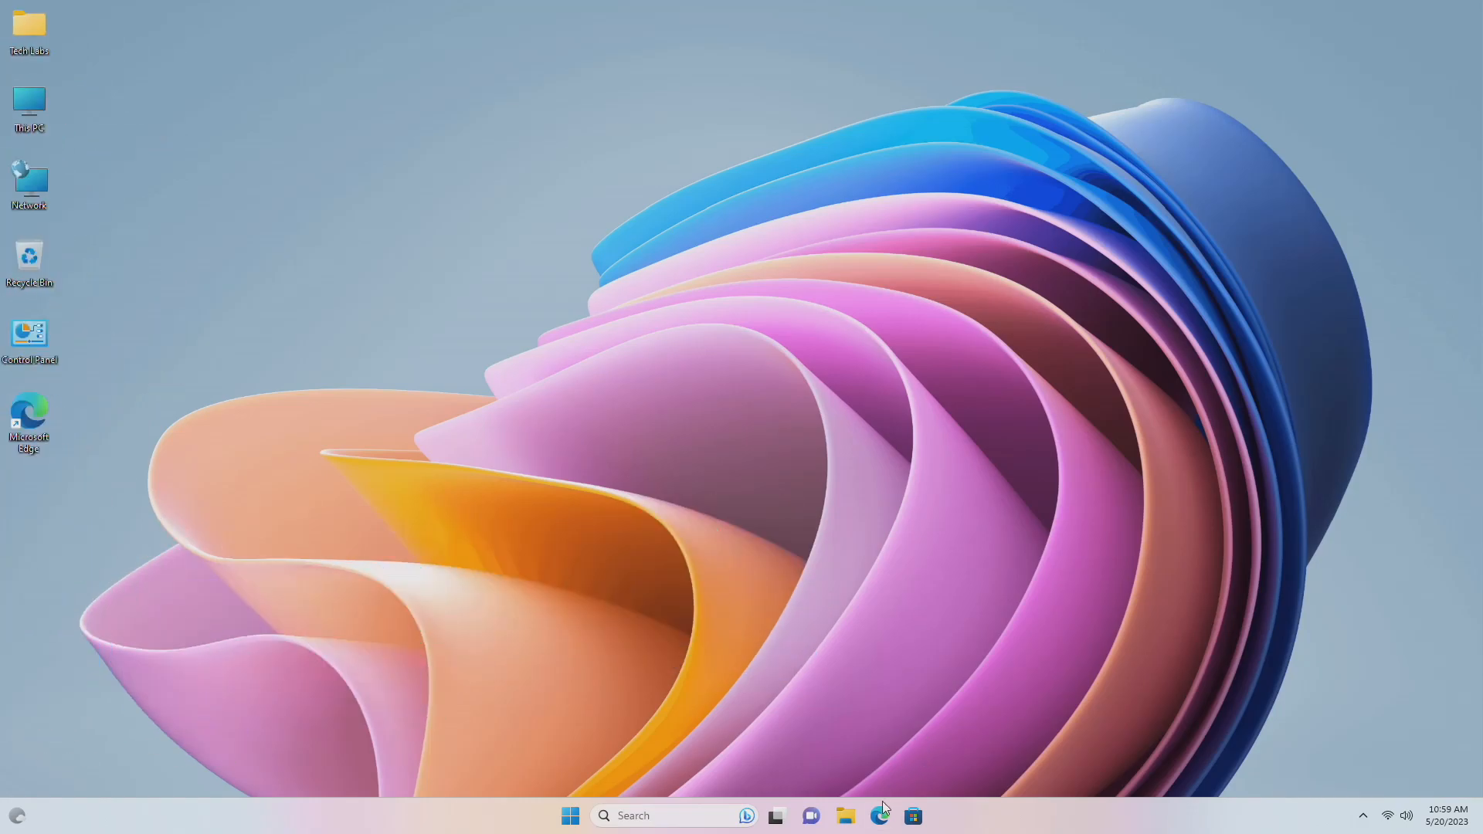
- Download the Winaero Tweaker zip from winaerotweaker.com and keep it despite Edge's warning
{"action": "left_click", "coordinate": [880, 816]}
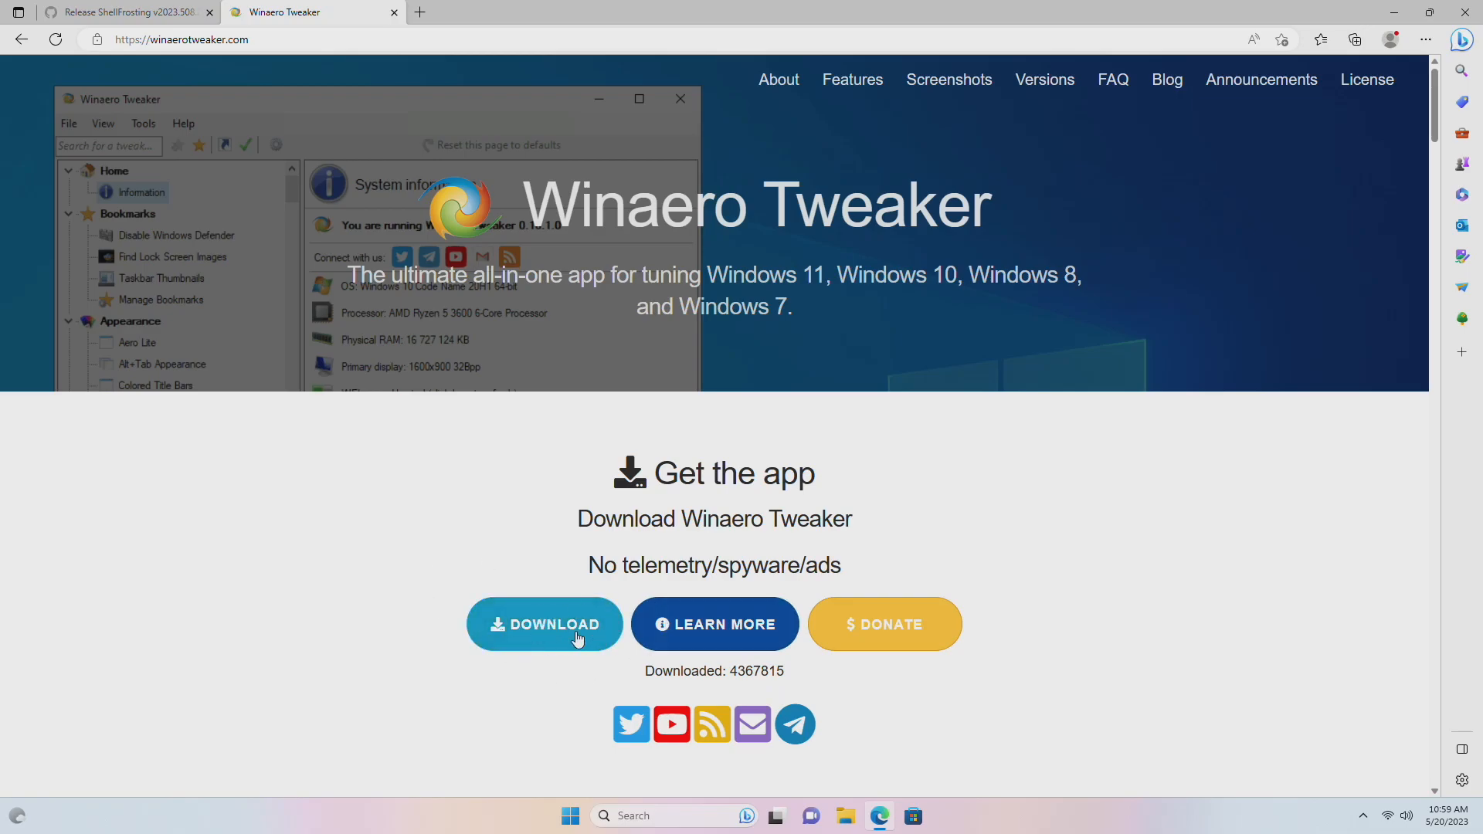
{"action": "left_click", "coordinate": [544, 624]}
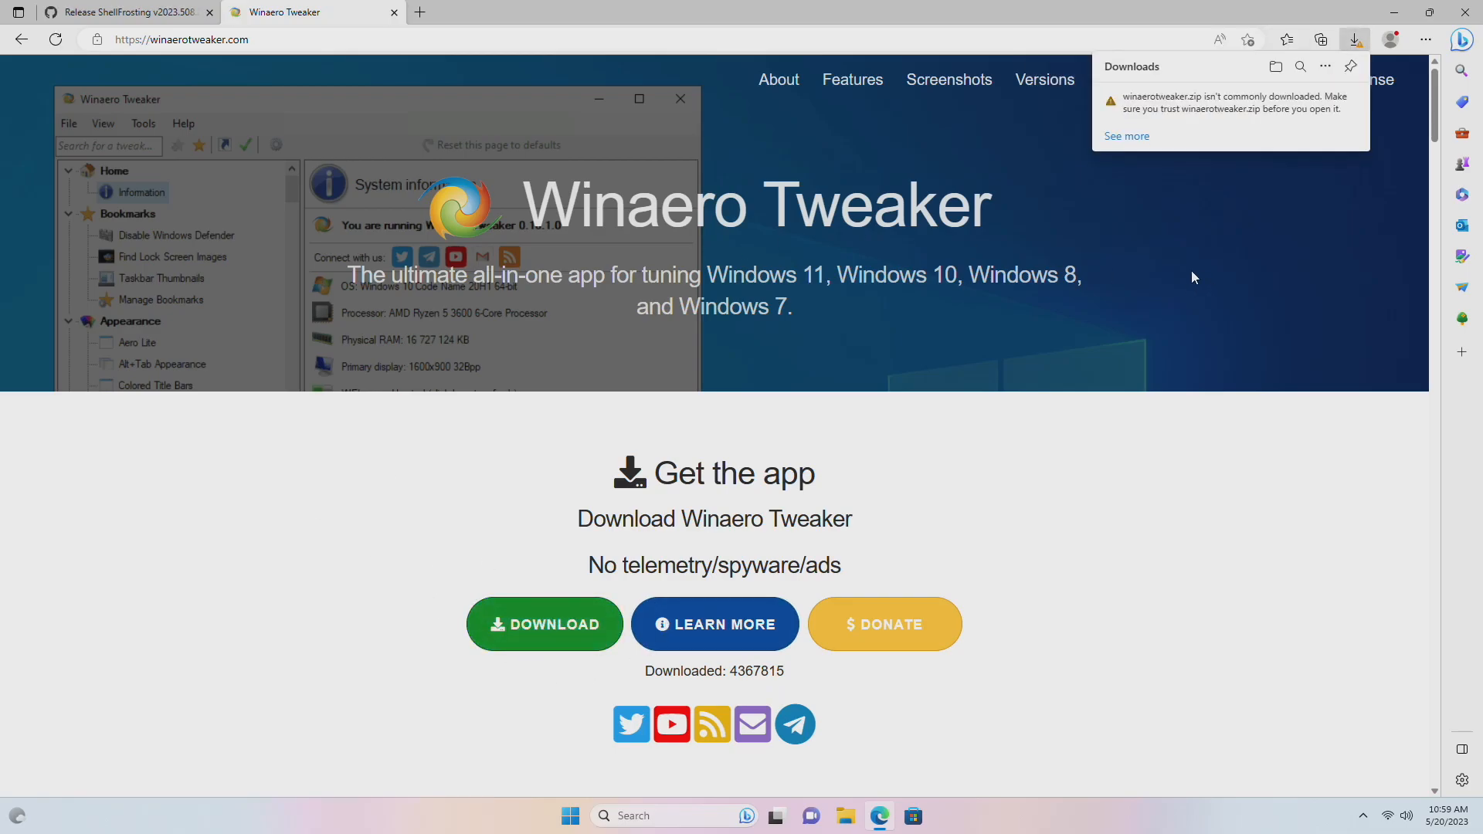
{"action": "left_click", "coordinate": [1125, 135]}
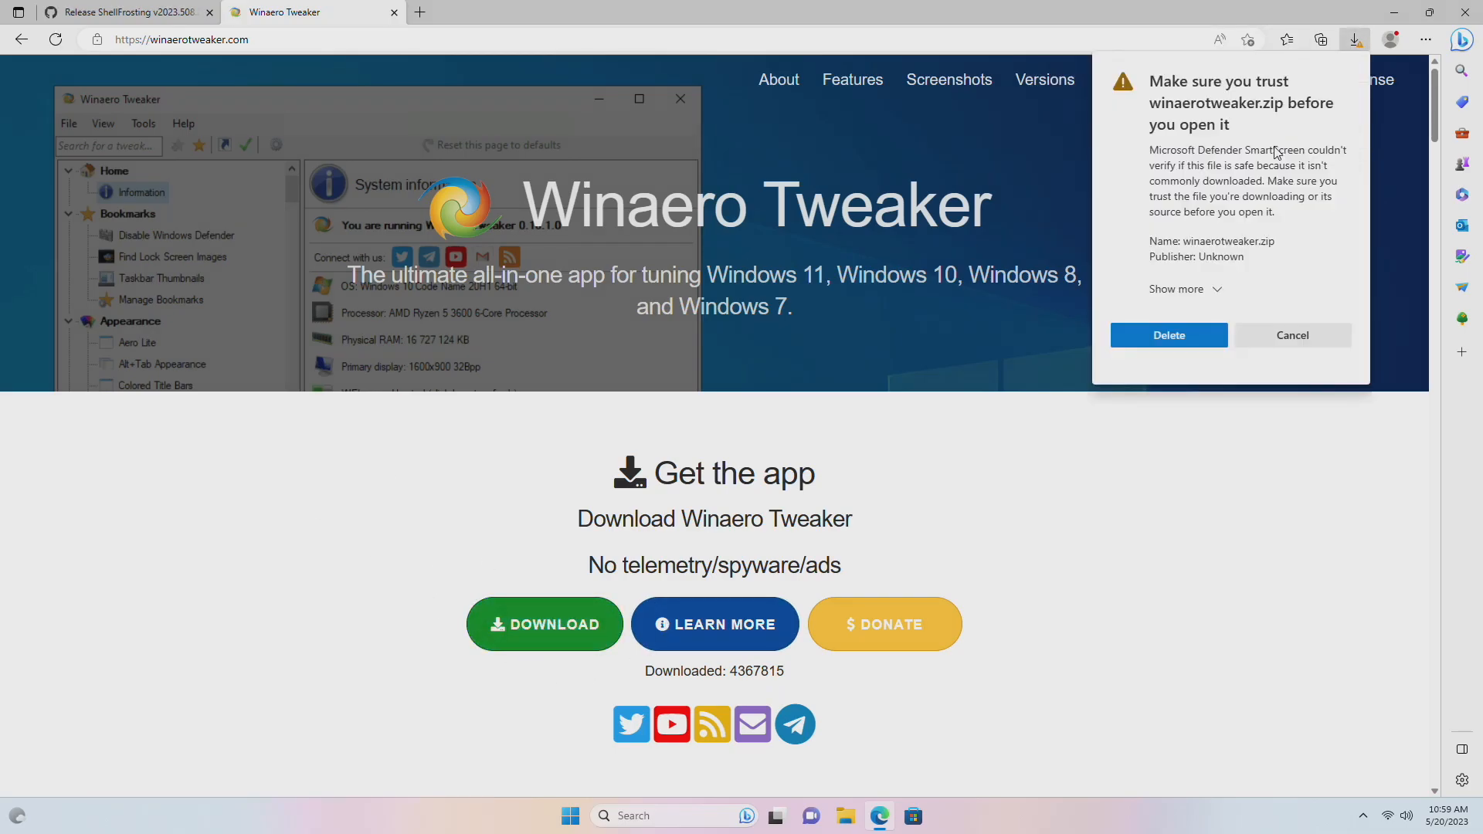
{"action": "left_click", "coordinate": [1177, 288]}
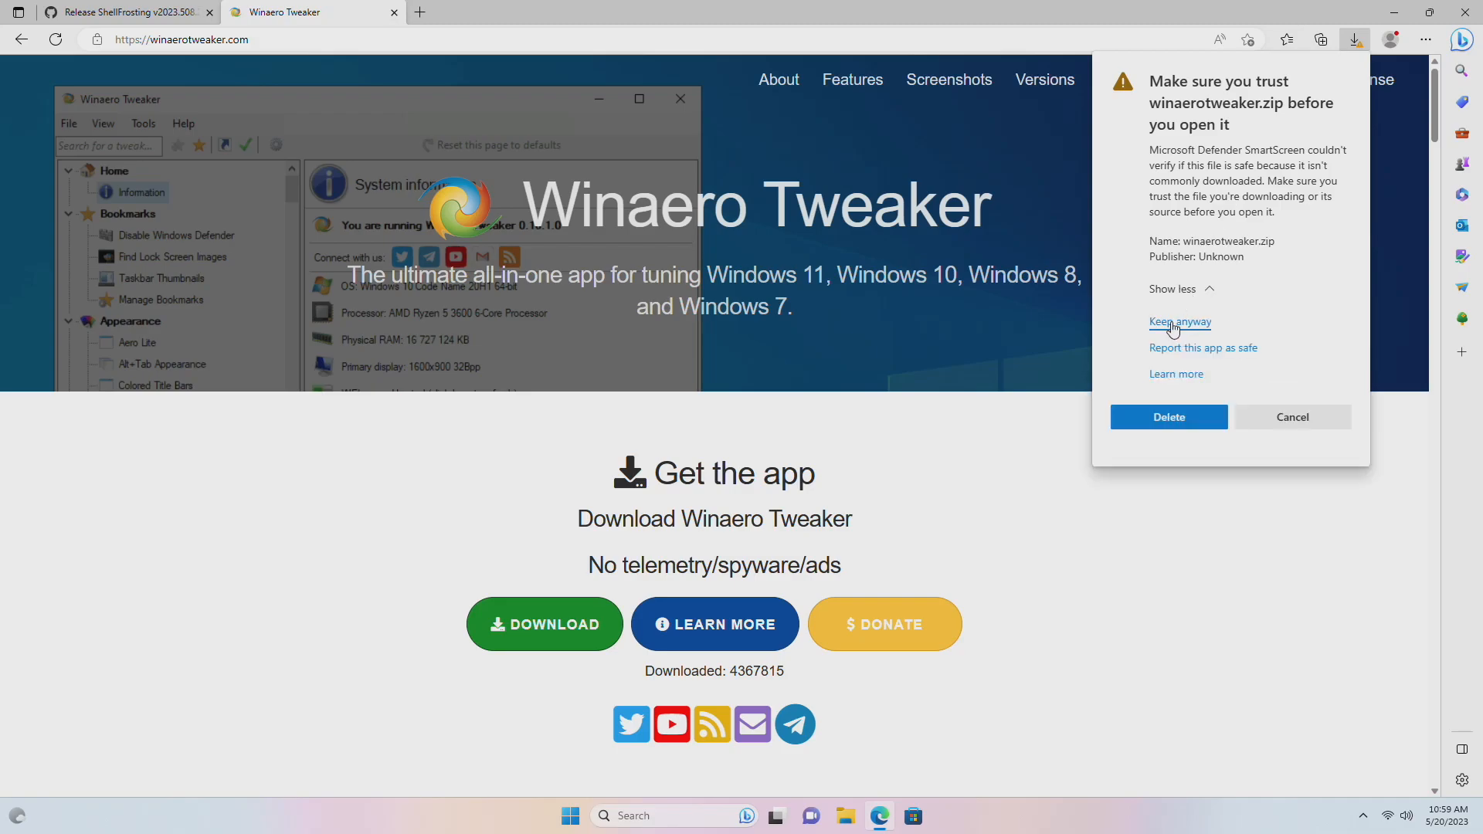
{"action": "left_click", "coordinate": [1179, 322]}
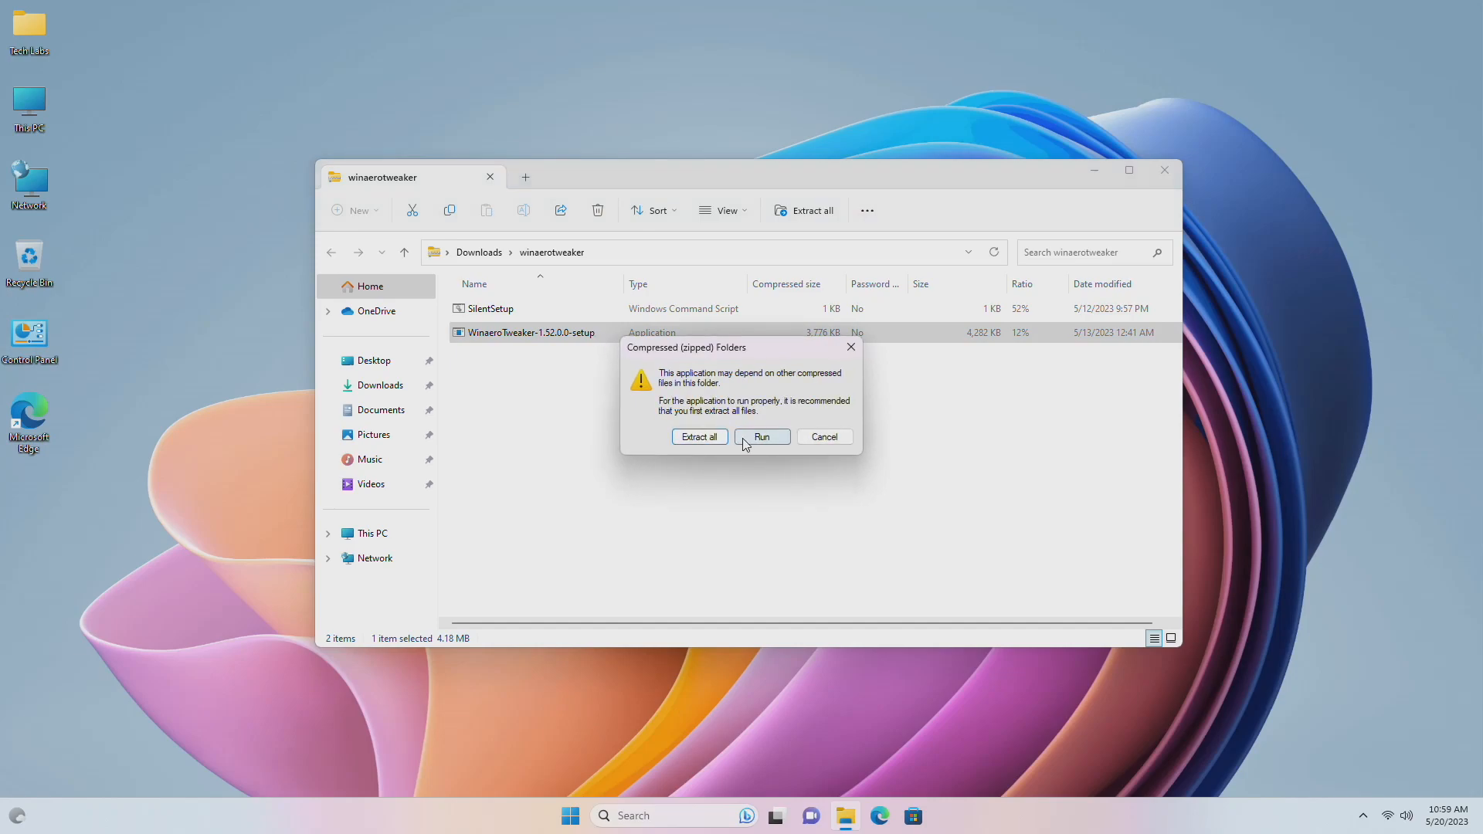
- Run the setup program from inside the zip, bypassing the unrecognized app warning
{"action": "left_click", "coordinate": [762, 435]}
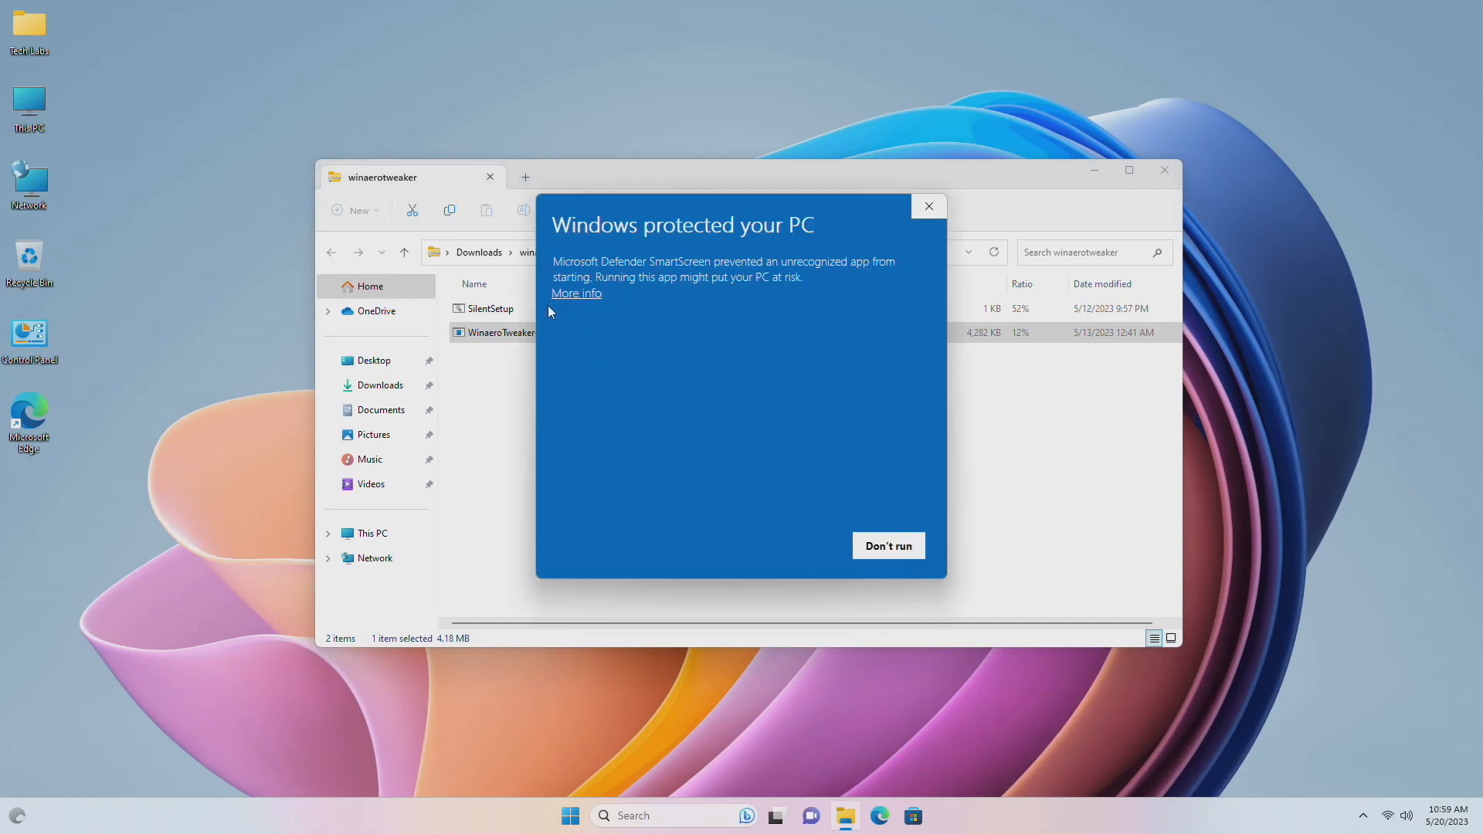
{"action": "left_click", "coordinate": [886, 546]}
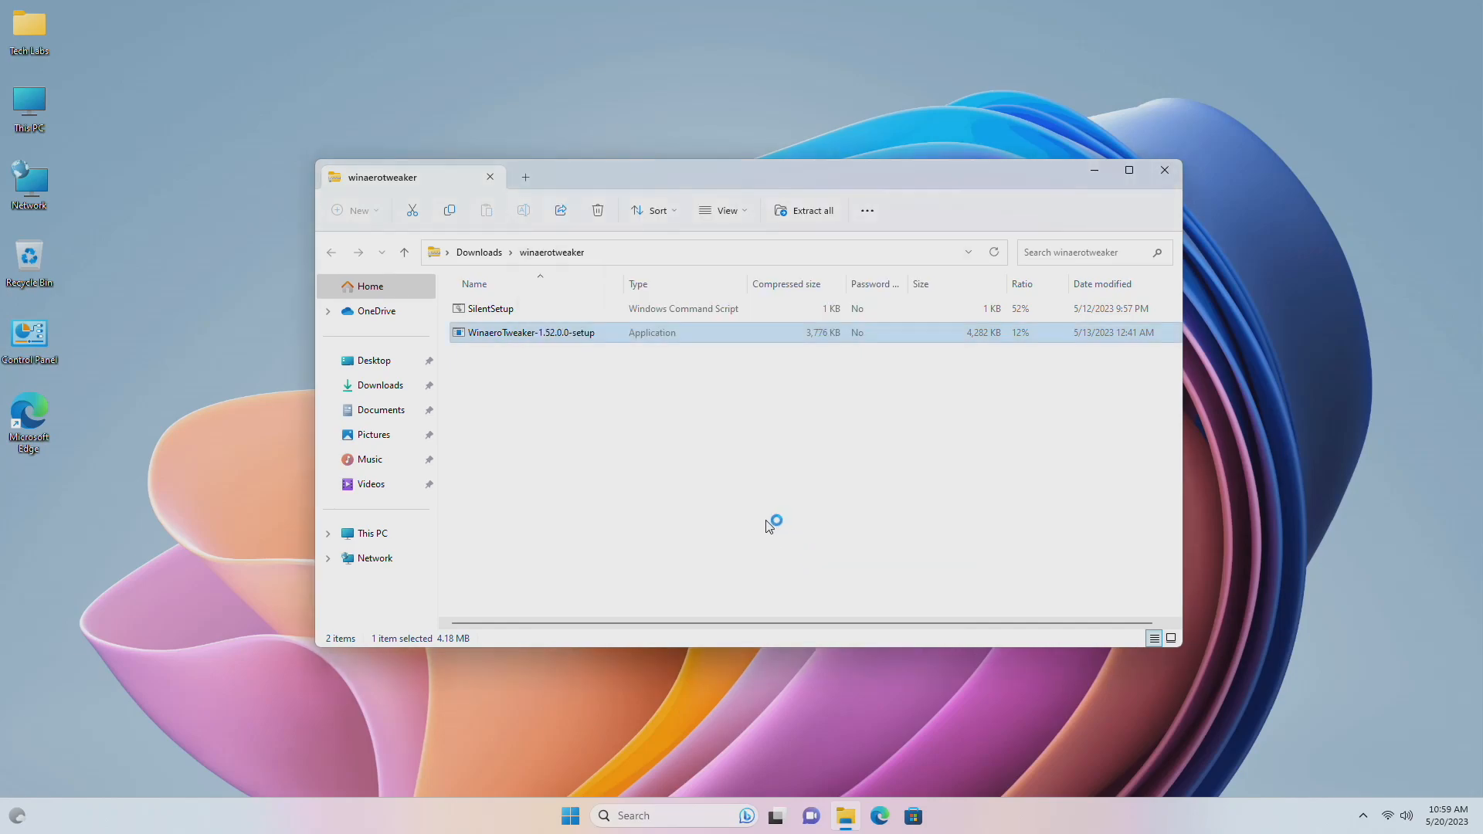
{"action": "double_click", "coordinate": [530, 332]}
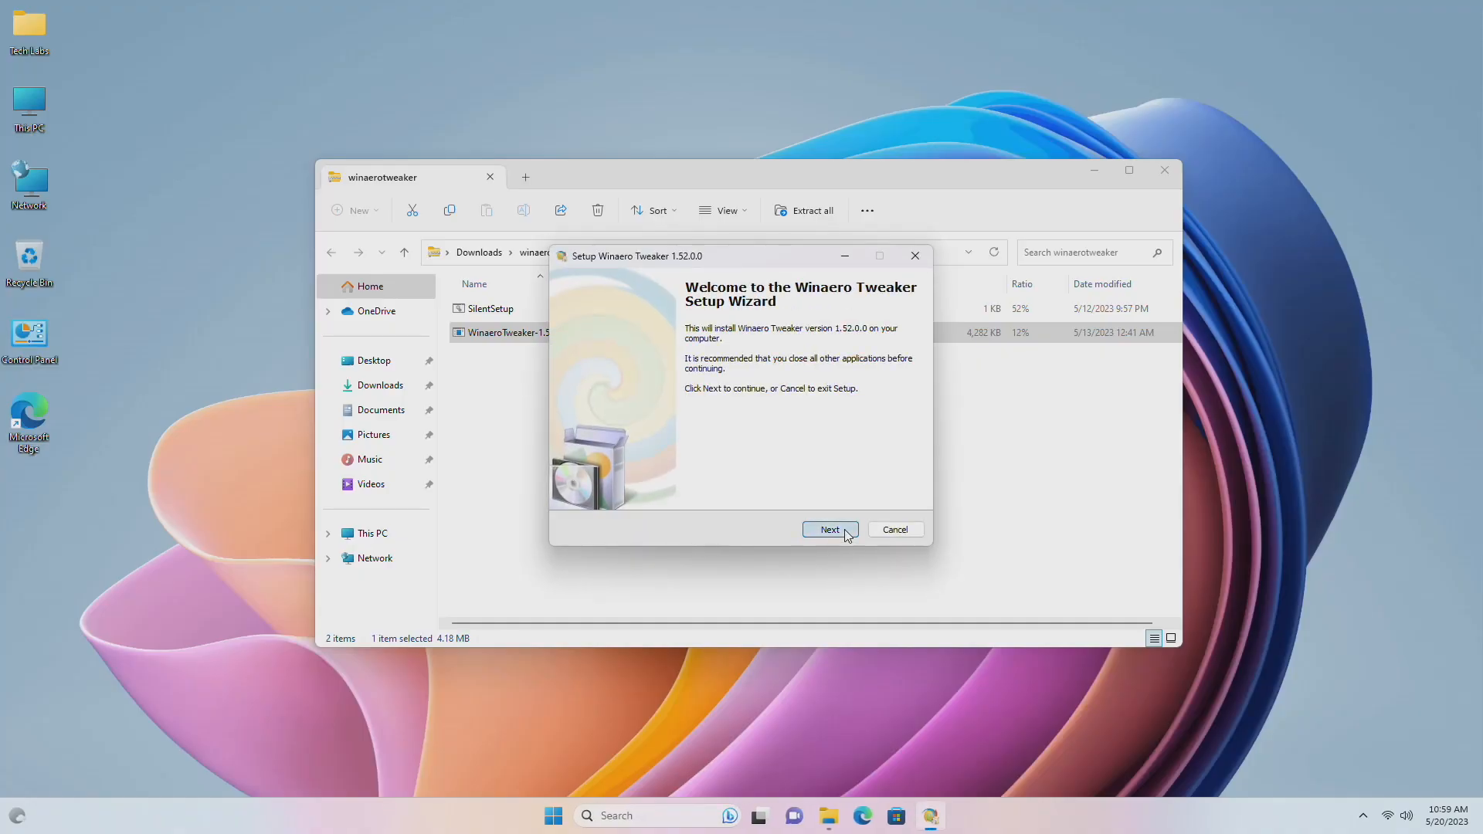
- Install Winaero Tweaker to the default folder, accepting the license, then close File Explorer
{"action": "left_click", "coordinate": [829, 528]}
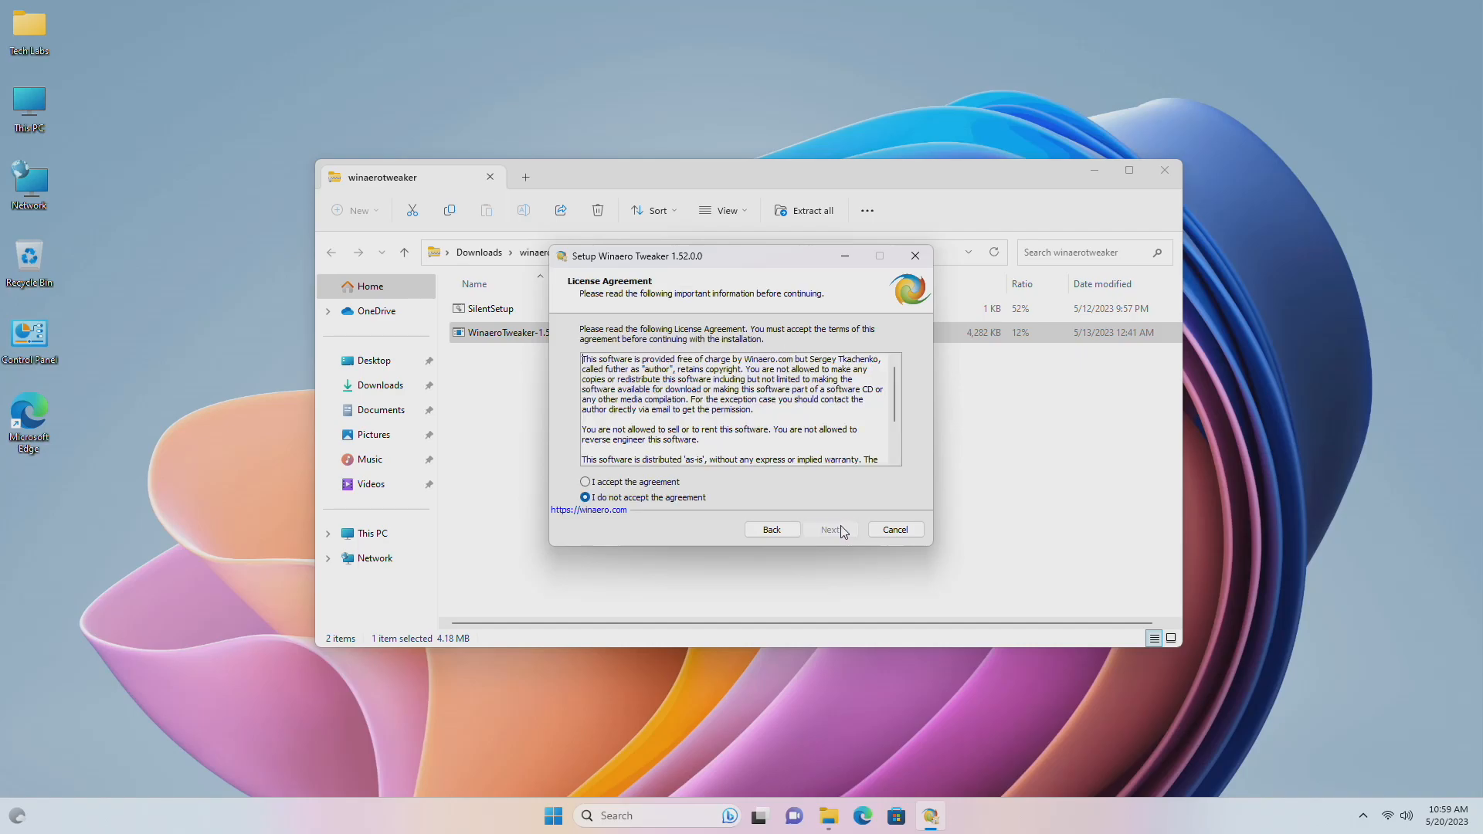
{"action": "left_click", "coordinate": [829, 529]}
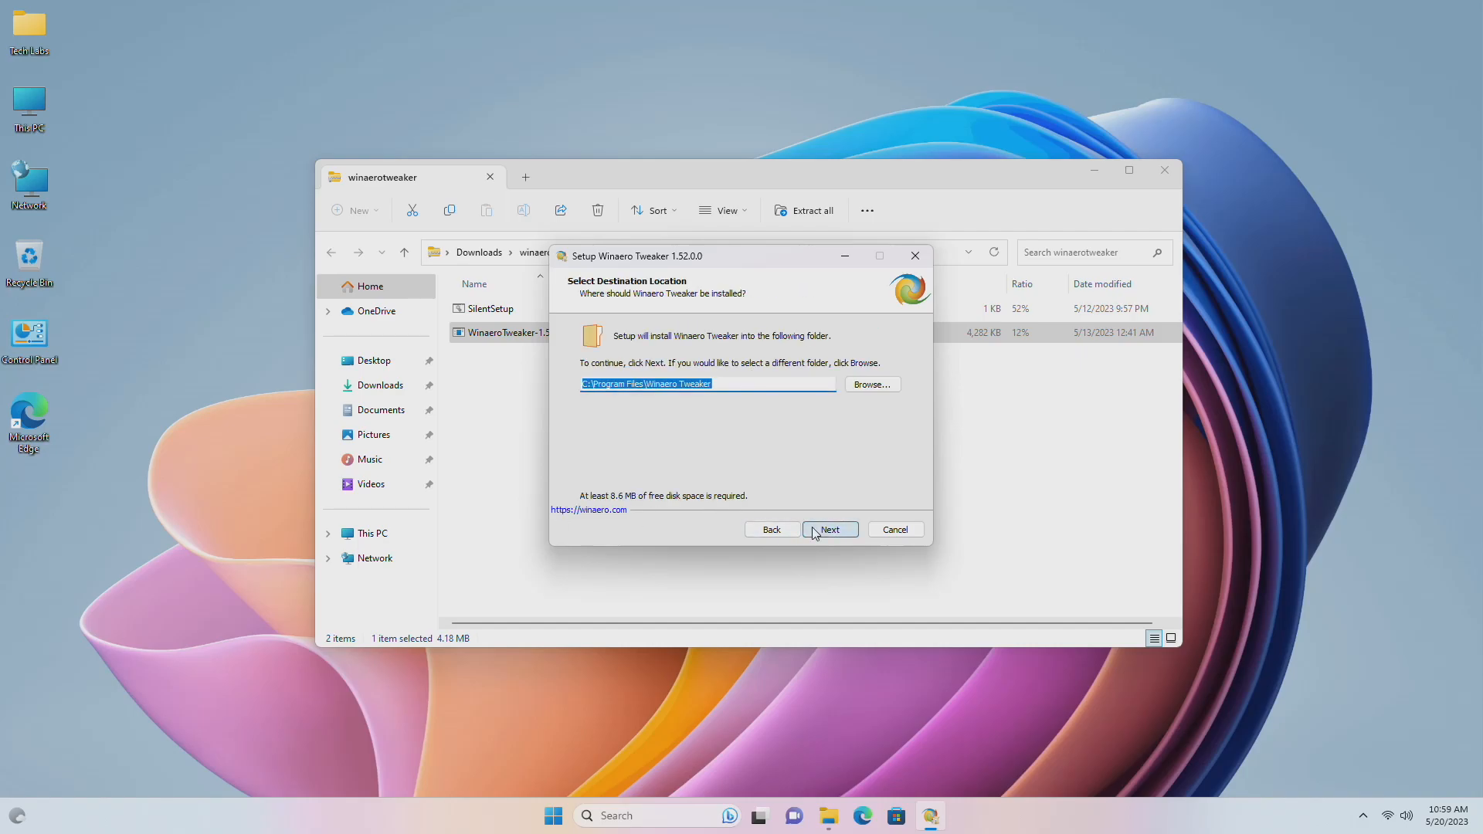
{"action": "left_click", "coordinate": [829, 528]}
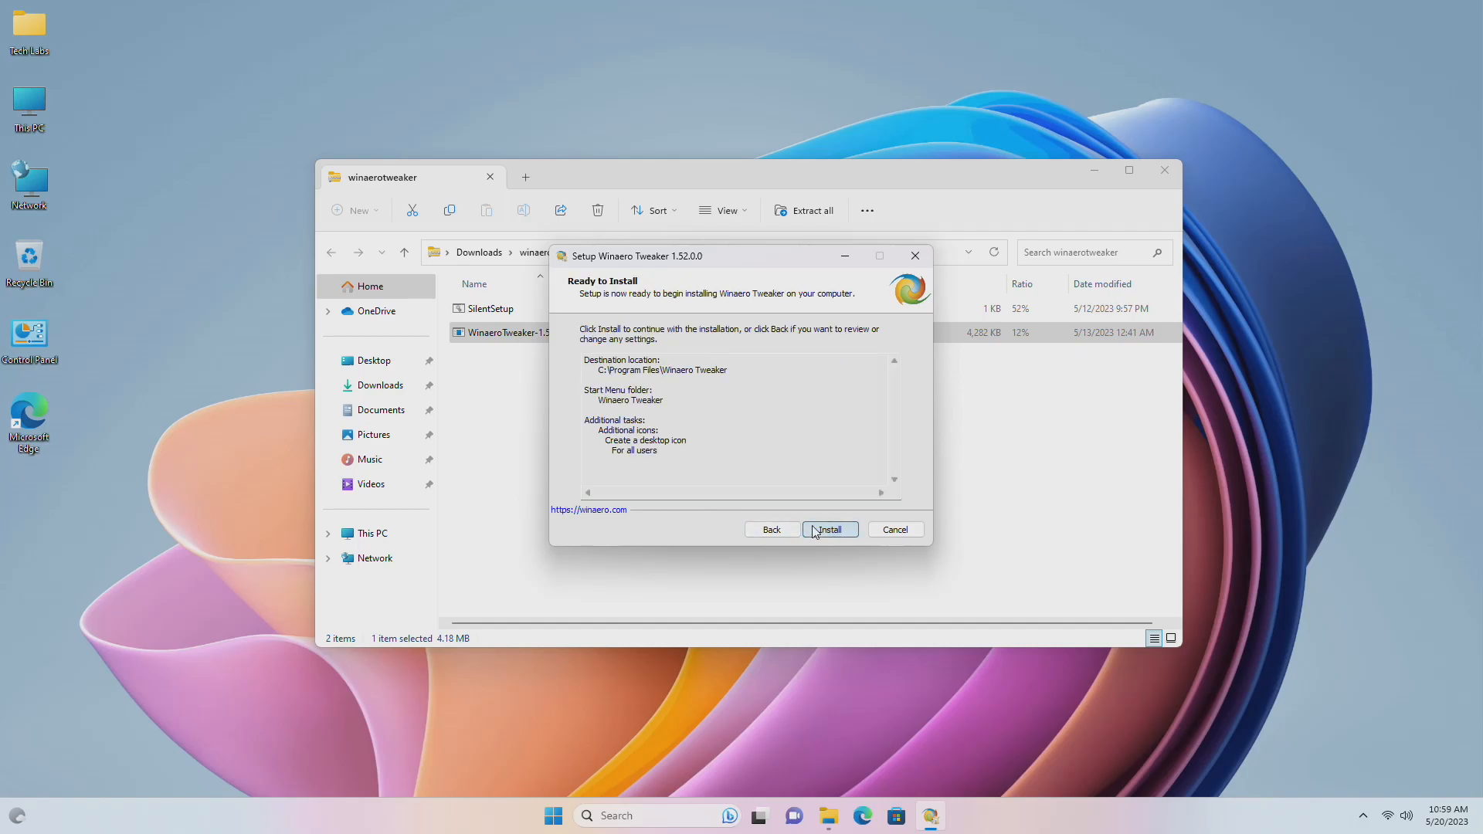
{"action": "left_click", "coordinate": [828, 529]}
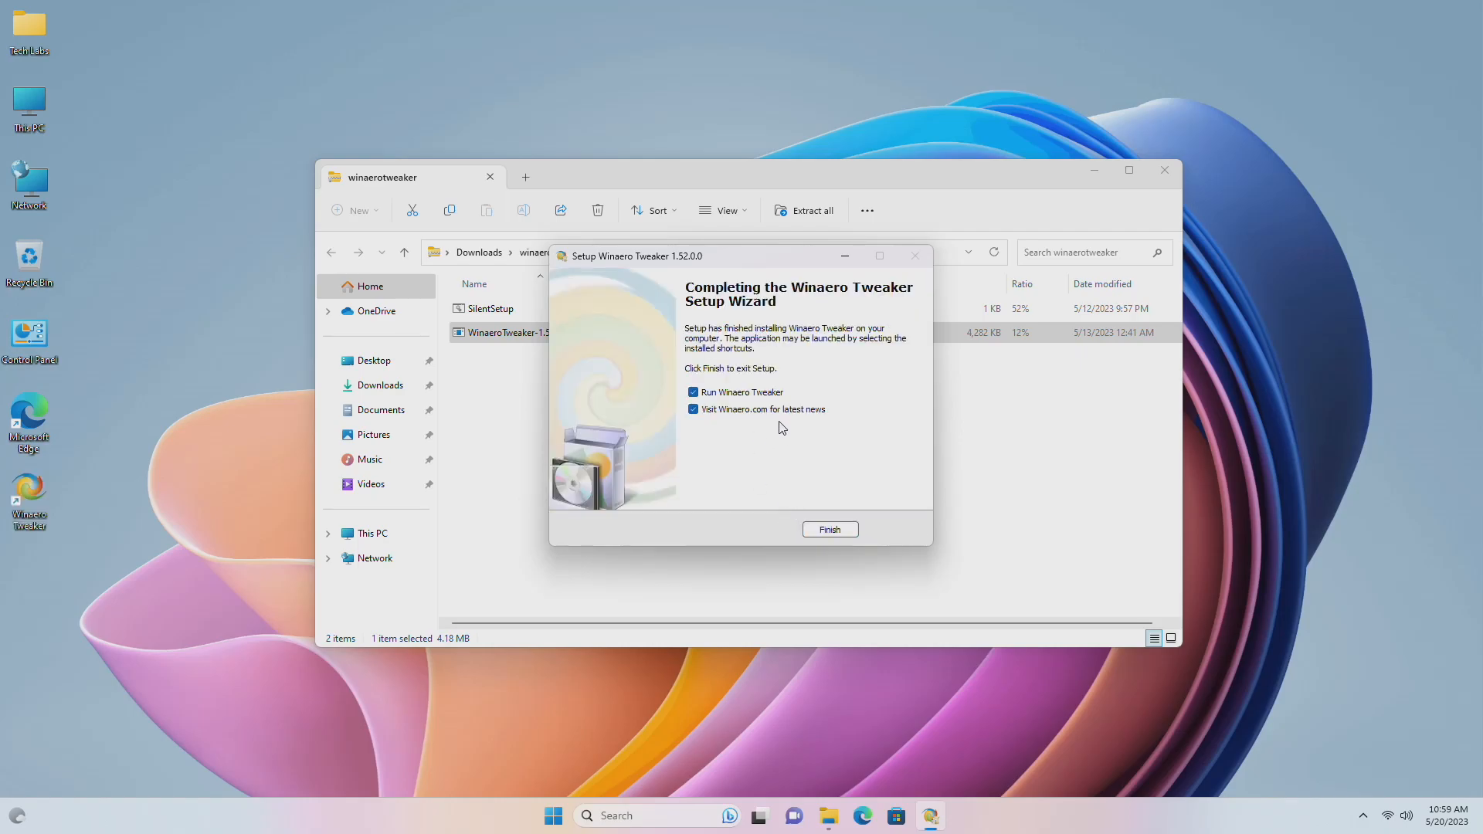
{"action": "left_click", "coordinate": [828, 528]}
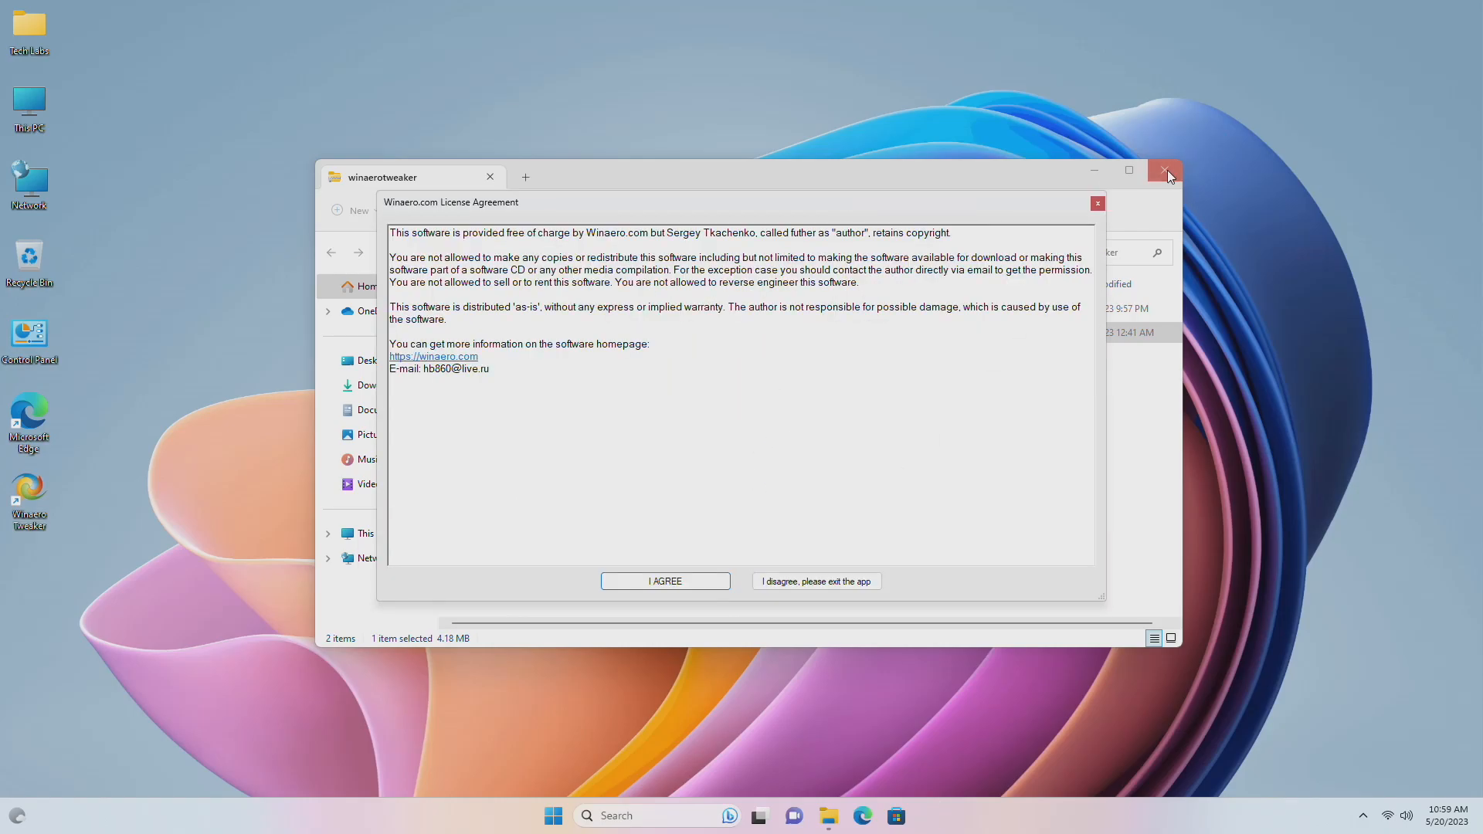
{"action": "left_click", "coordinate": [1166, 171]}
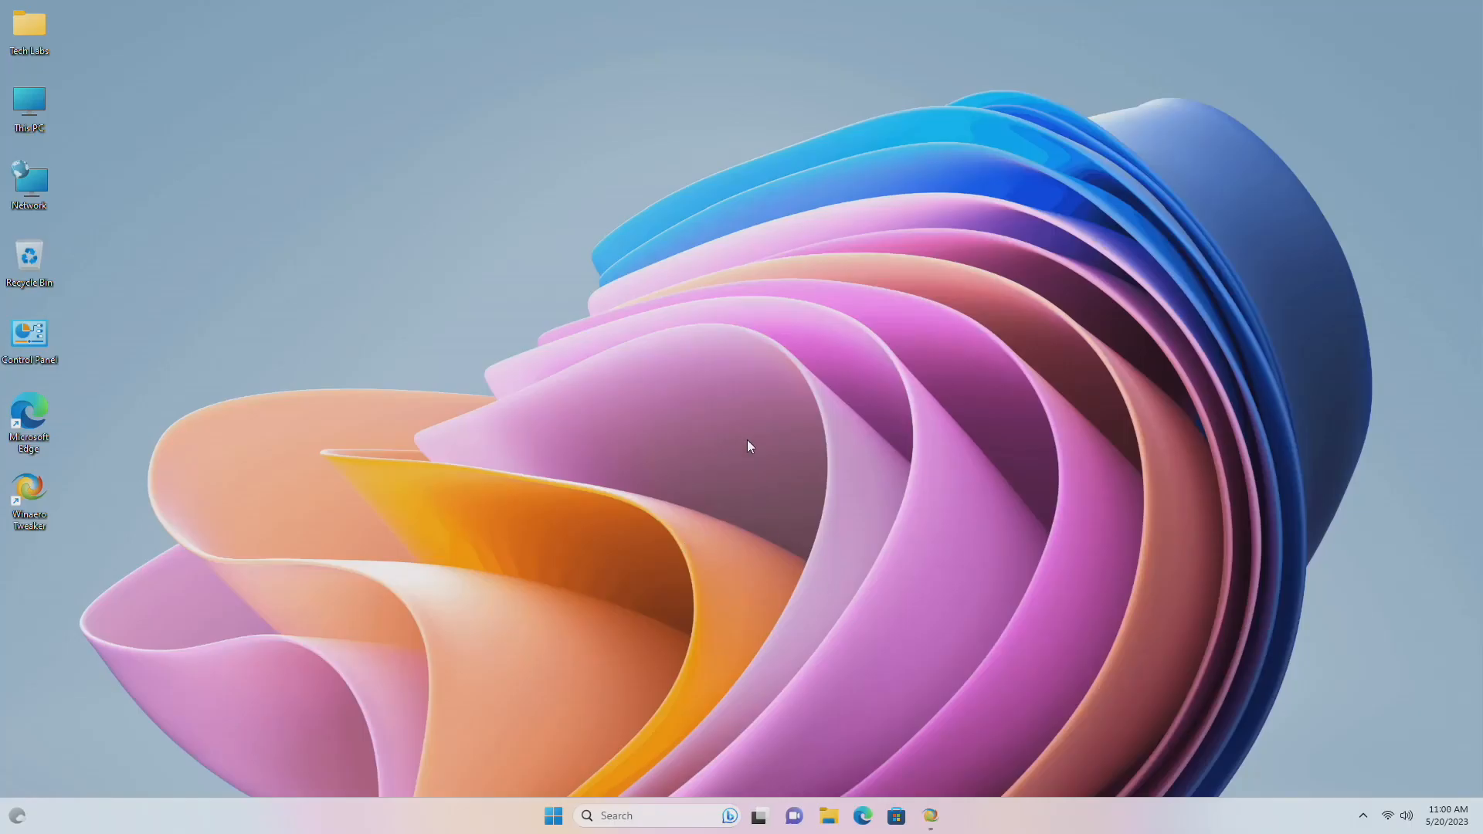
- Open Winaero Tweaker, choose No arrow under Shortcuts > Shortcut Arrow, and restart Explorer
{"action": "double_click", "coordinate": [30, 492]}
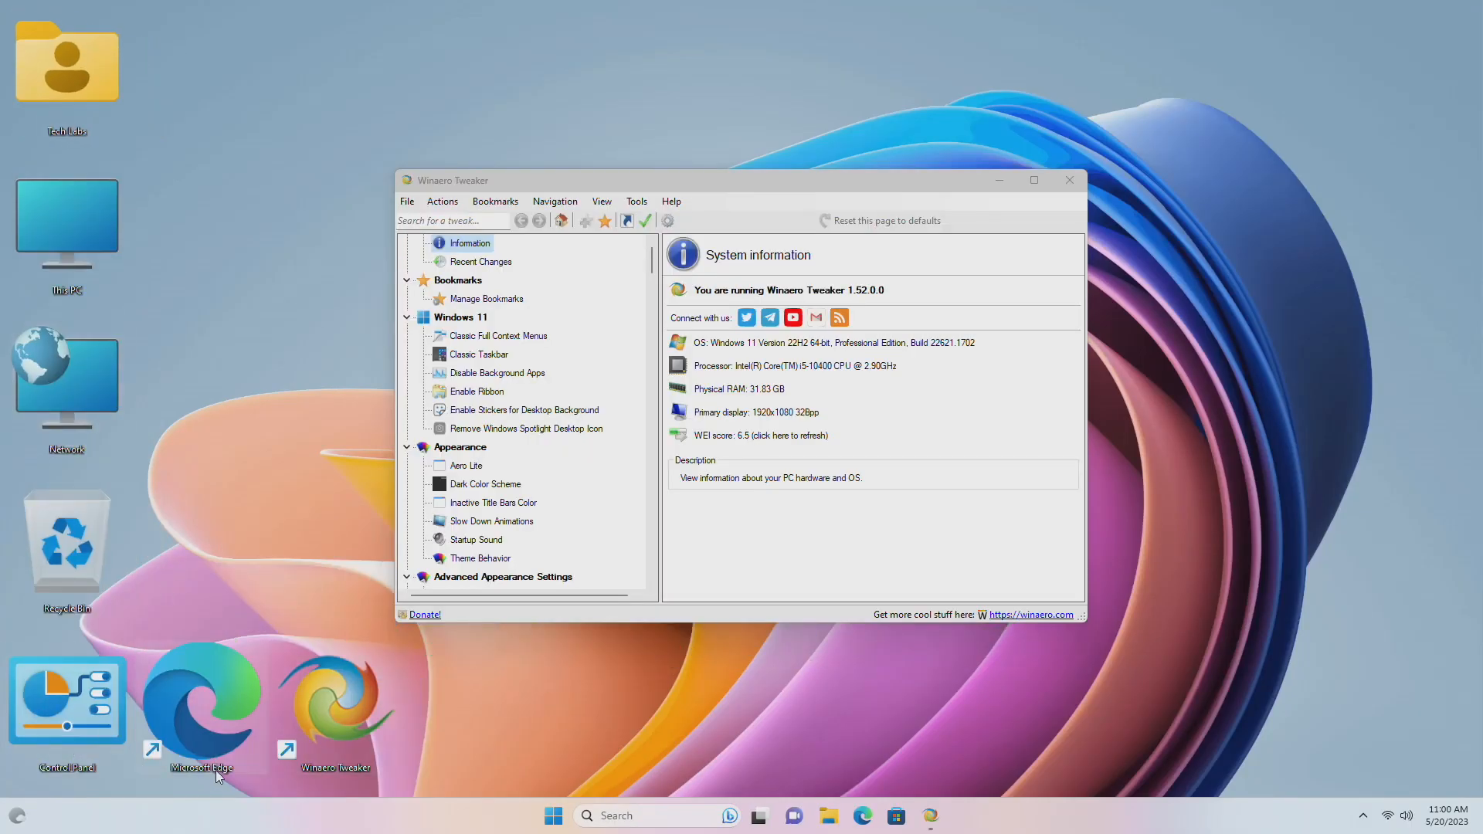
{"action": "scroll", "scroll_direction": "down", "scroll_amount": 3}
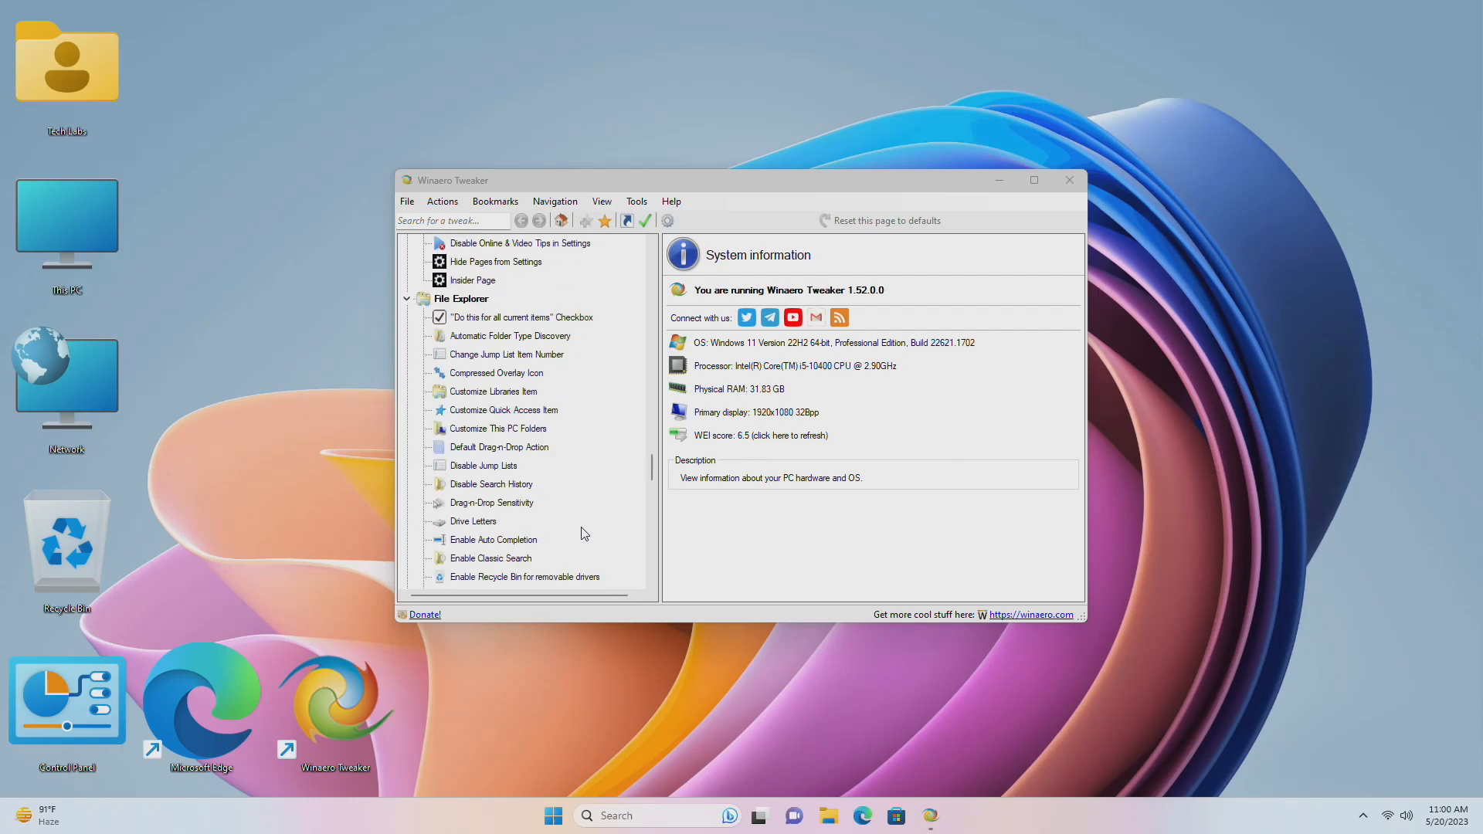
{"action": "left_click", "coordinate": [476, 446]}
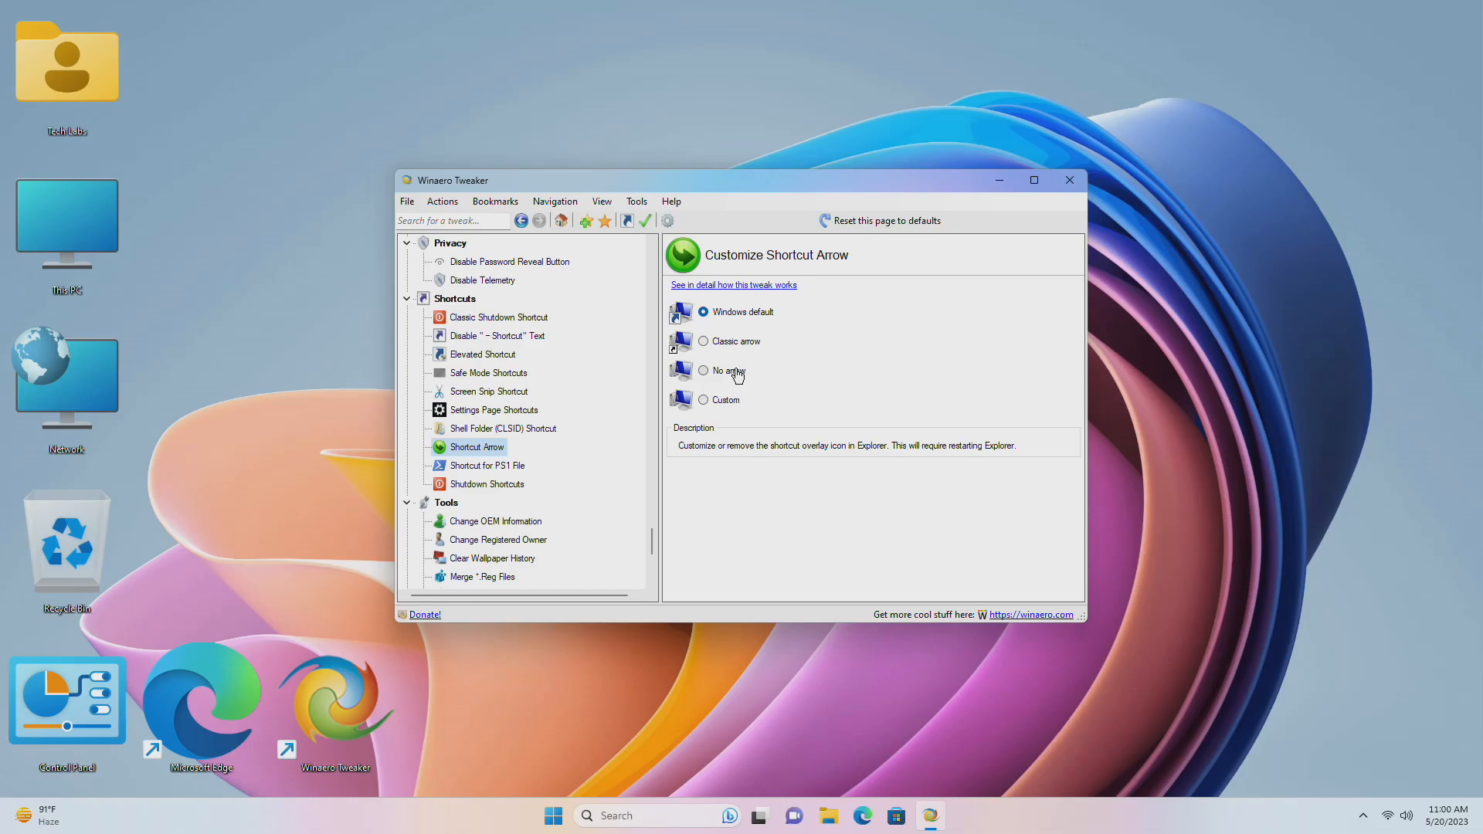
{"action": "left_click", "coordinate": [704, 370]}
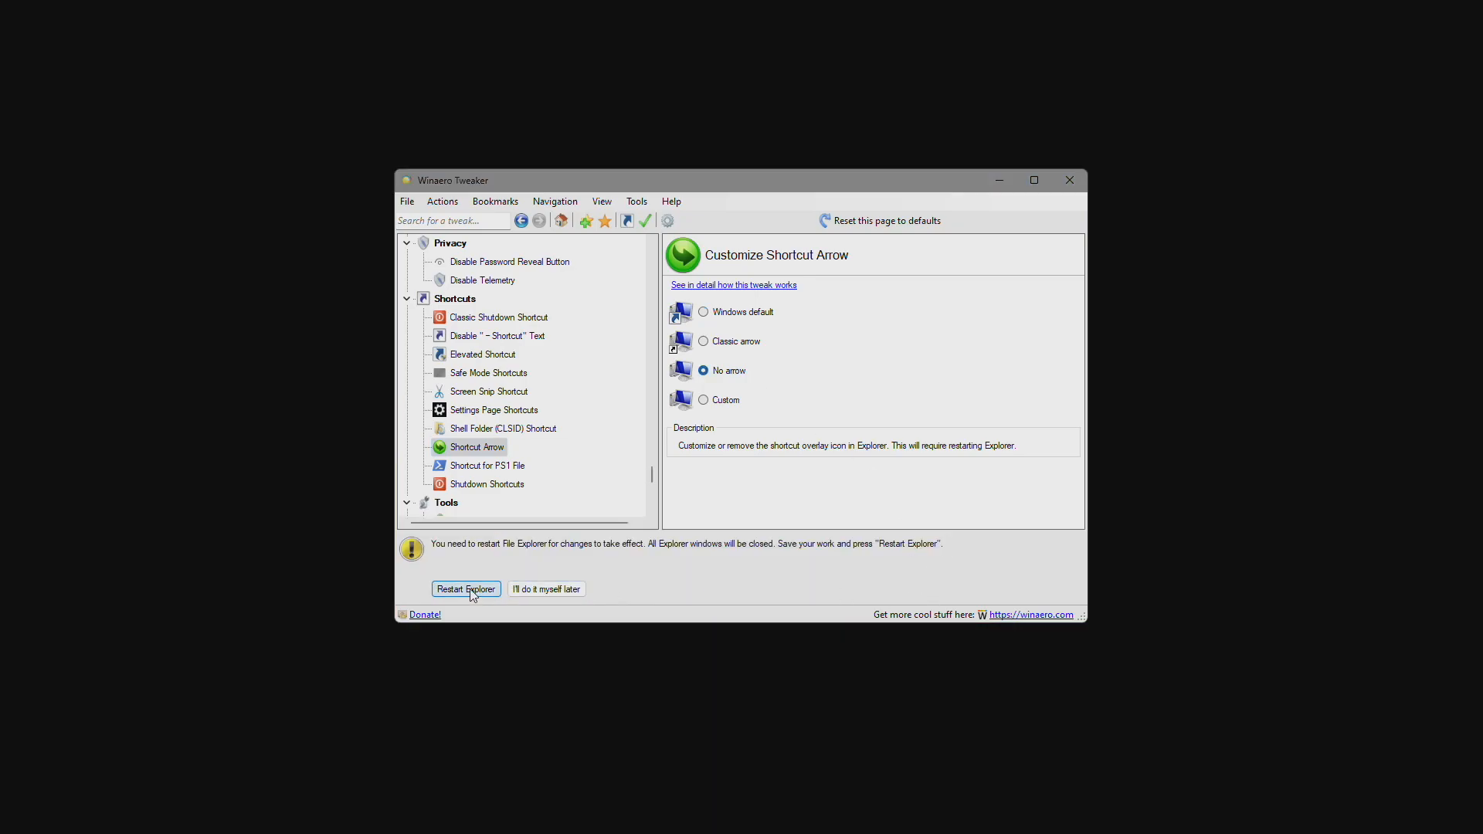
{"action": "left_click", "coordinate": [465, 589]}
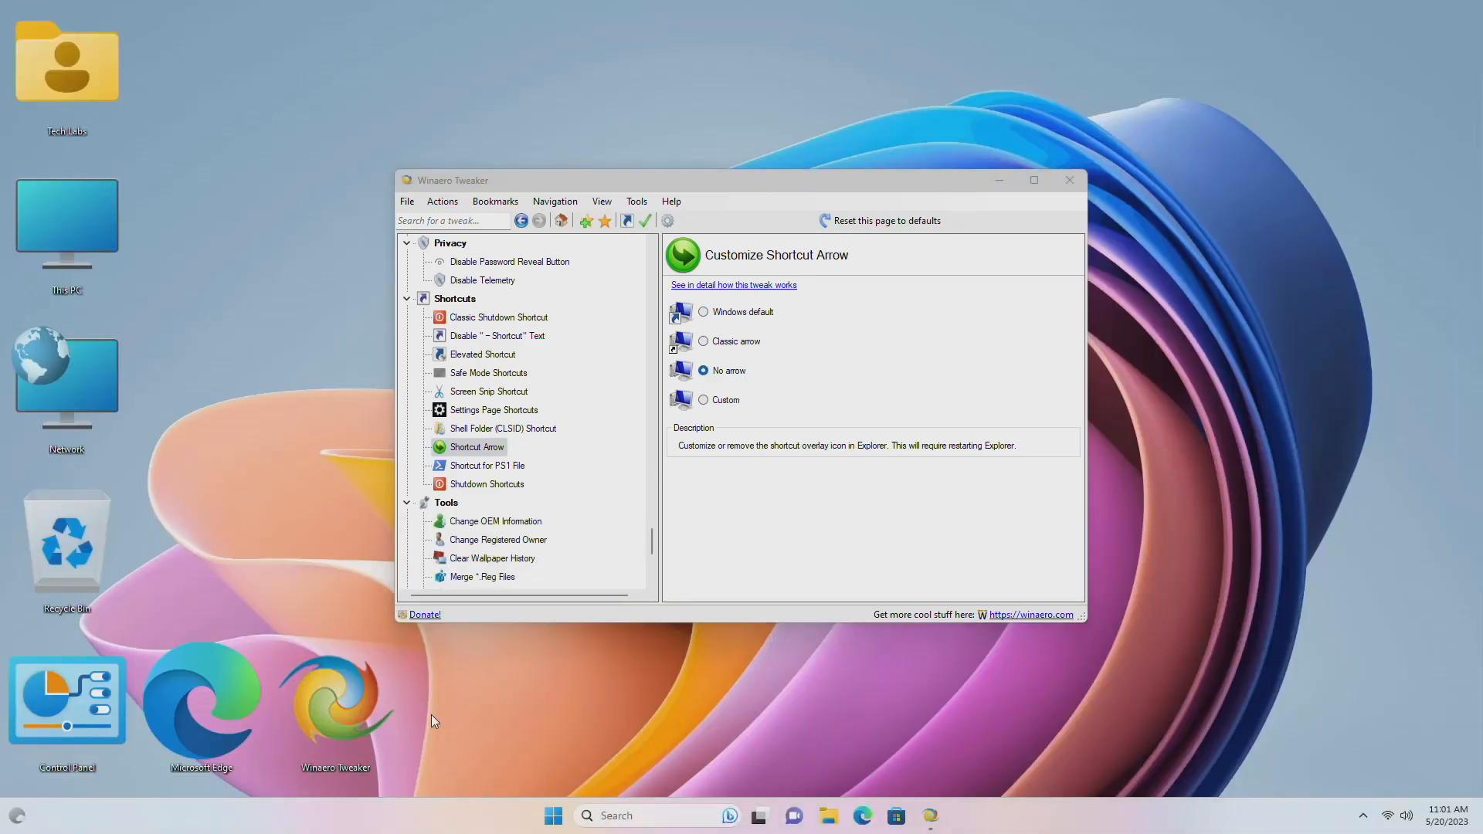
{"action": "mouse_move", "coordinate": [795, 648]}
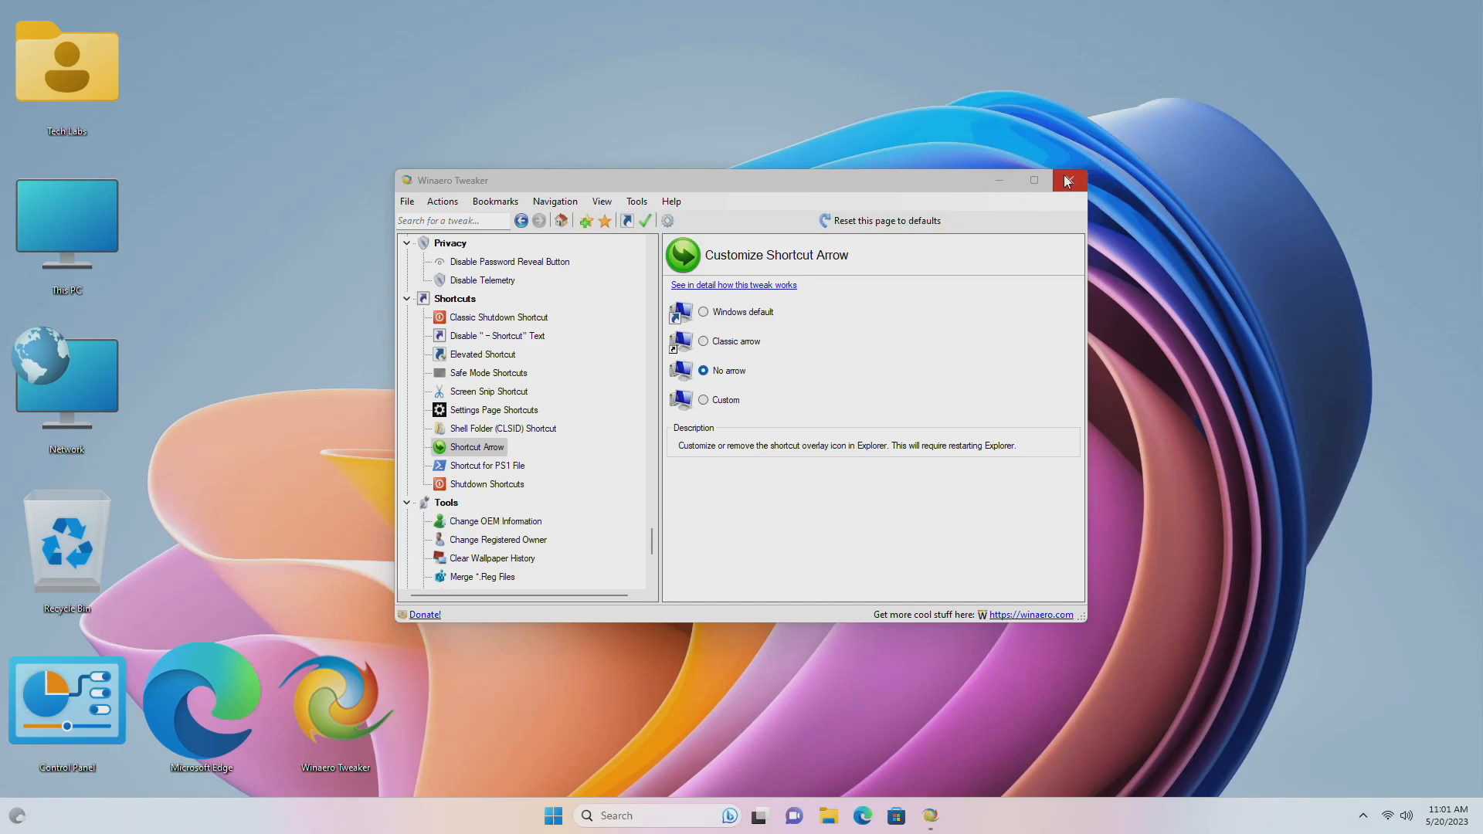
{"action": "mouse_move", "coordinate": [1069, 180]}
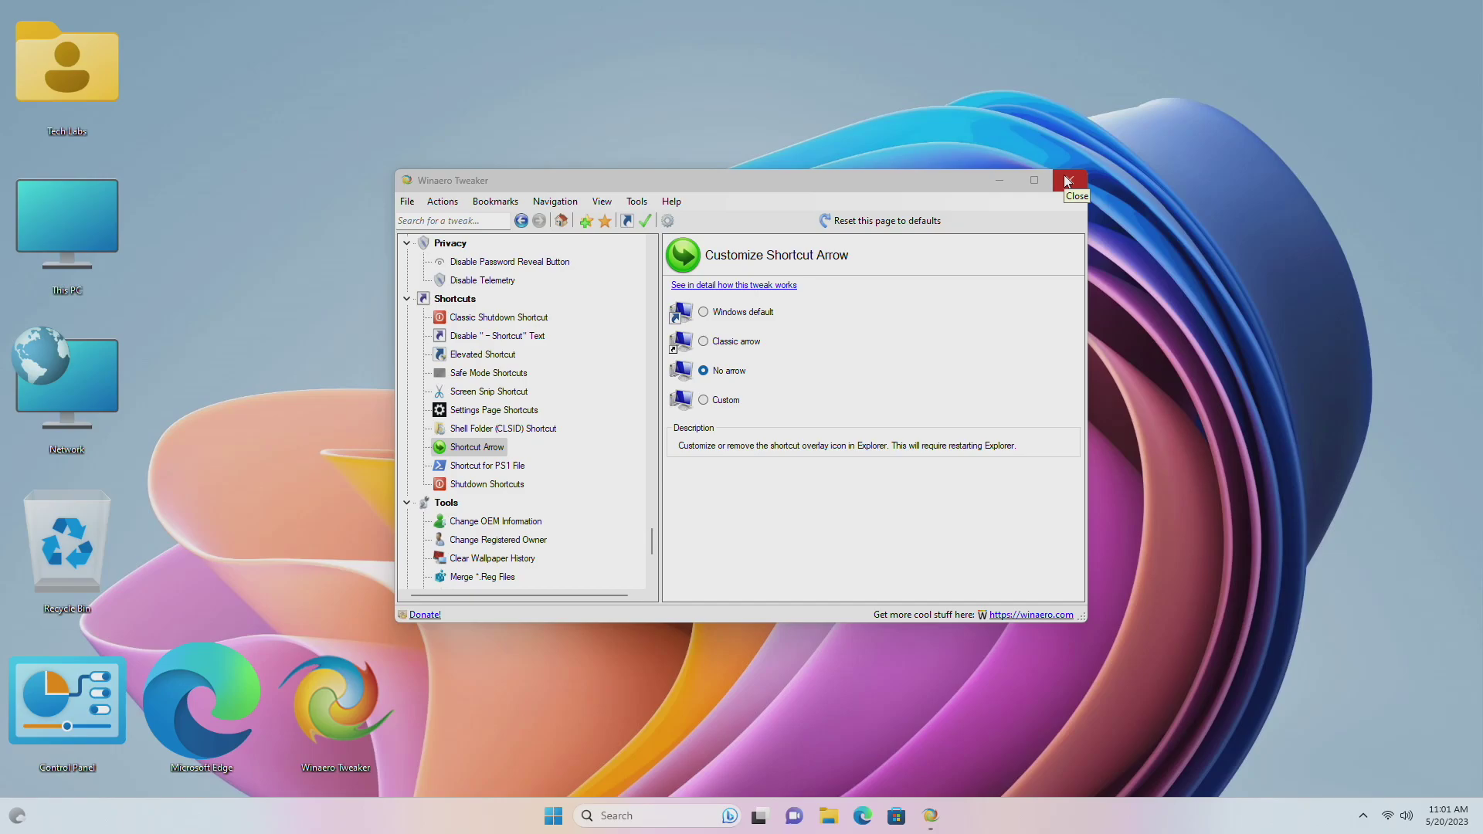
{"action": "mouse_move", "coordinate": [933, 494]}
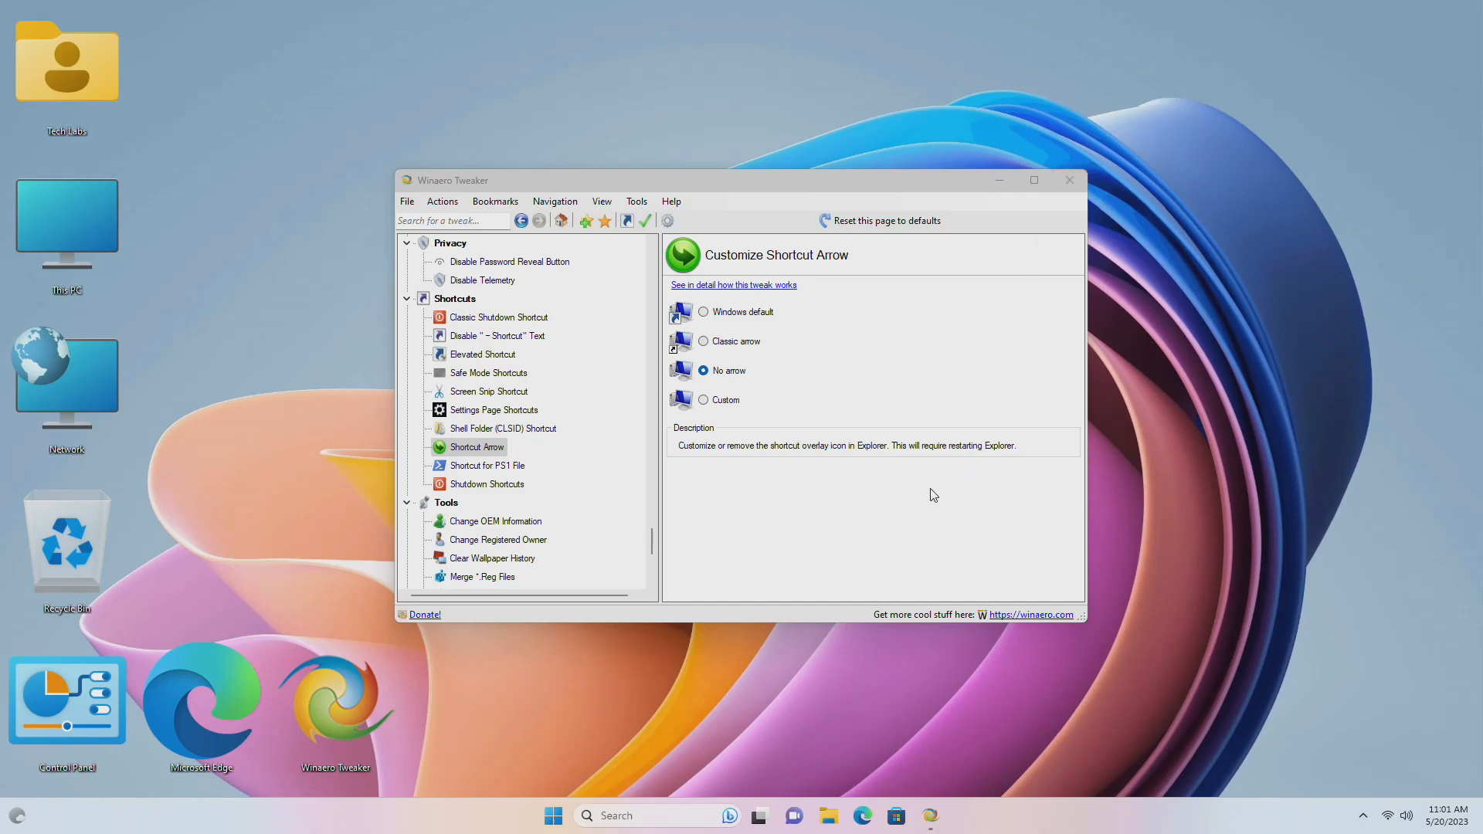